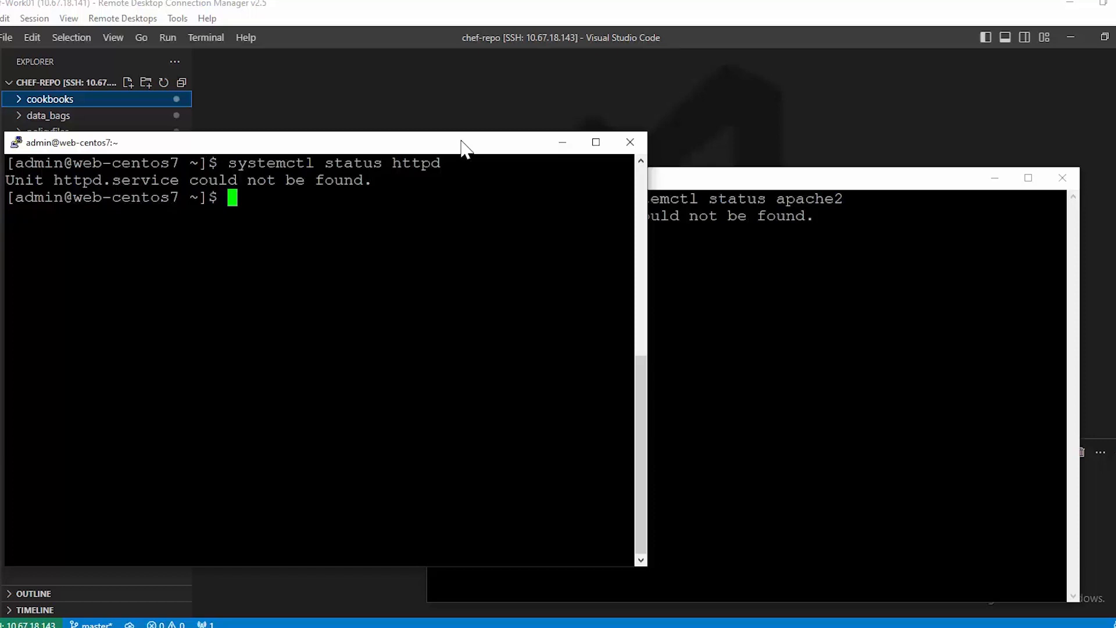
pyautogui.moveTo(490, 14)
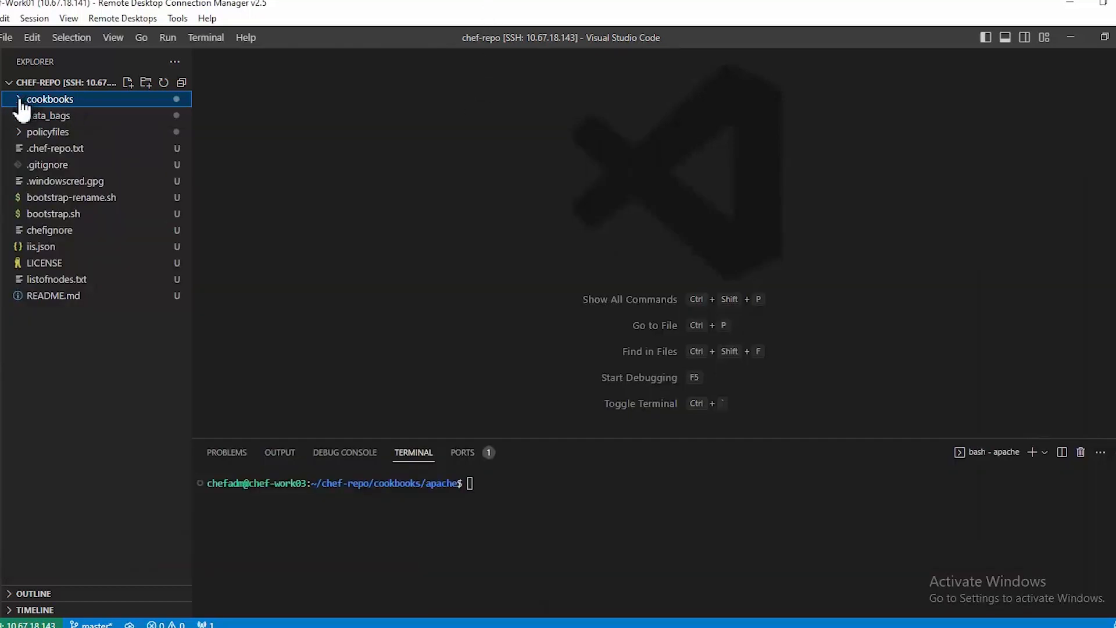
# - Expand the cookbooks and apache folders, then run 'chef generate attribute package'
pyautogui.click(50, 99)
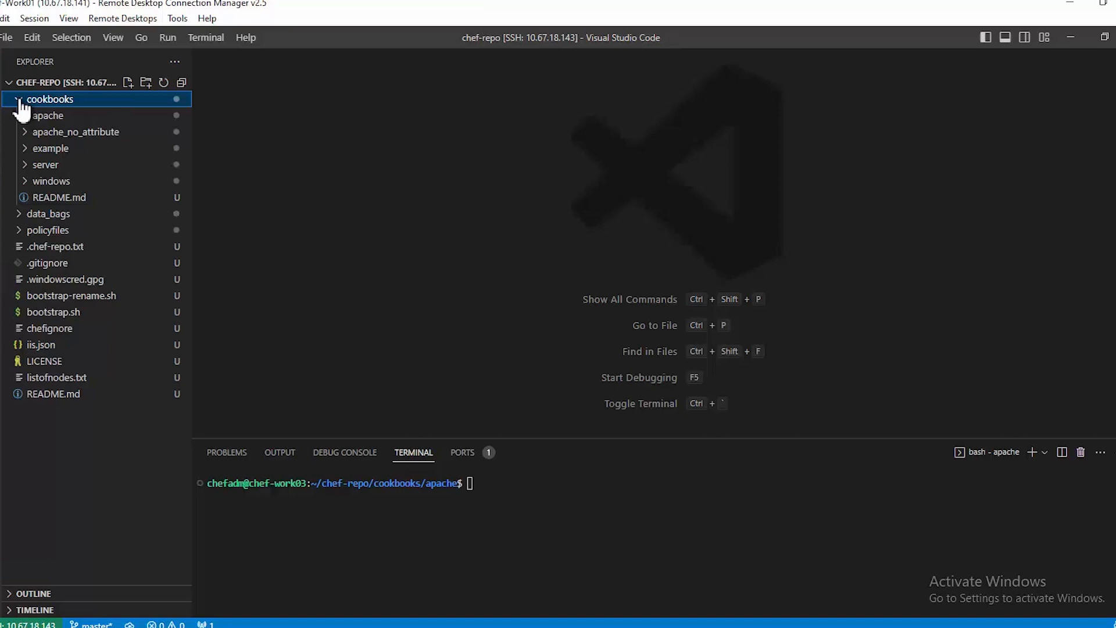
pyautogui.click(50, 99)
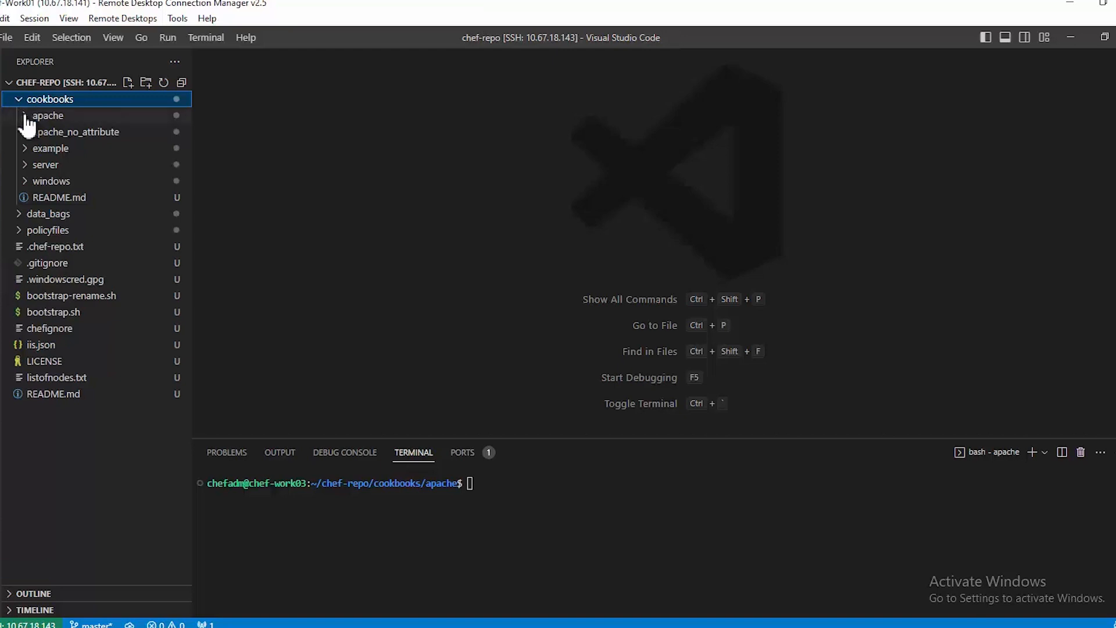
pyautogui.click(48, 115)
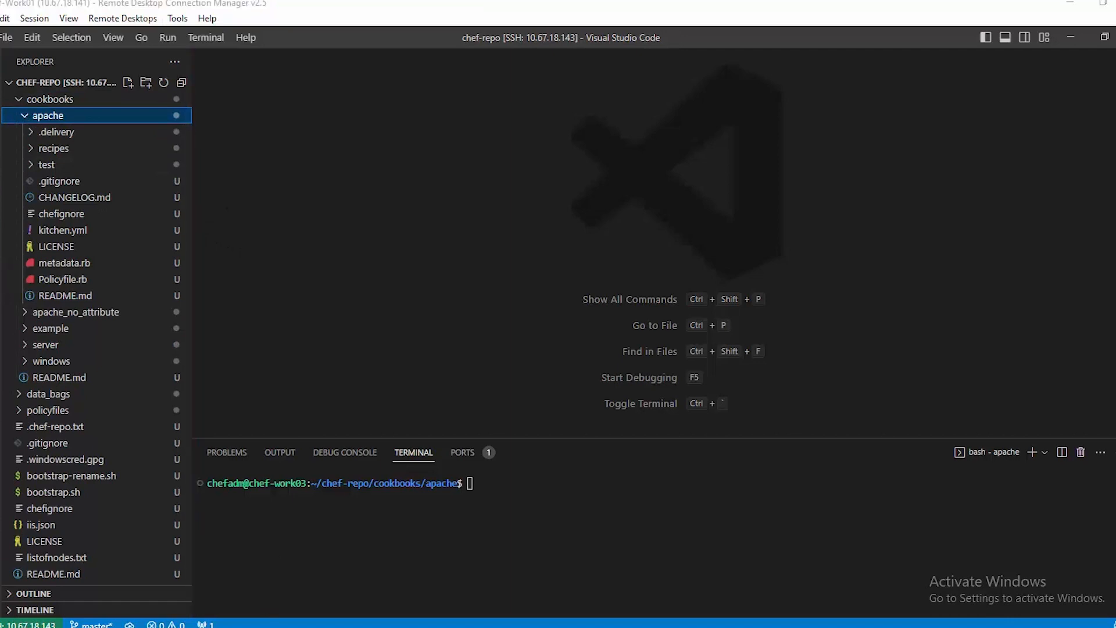
pyautogui.moveTo(484, 574)
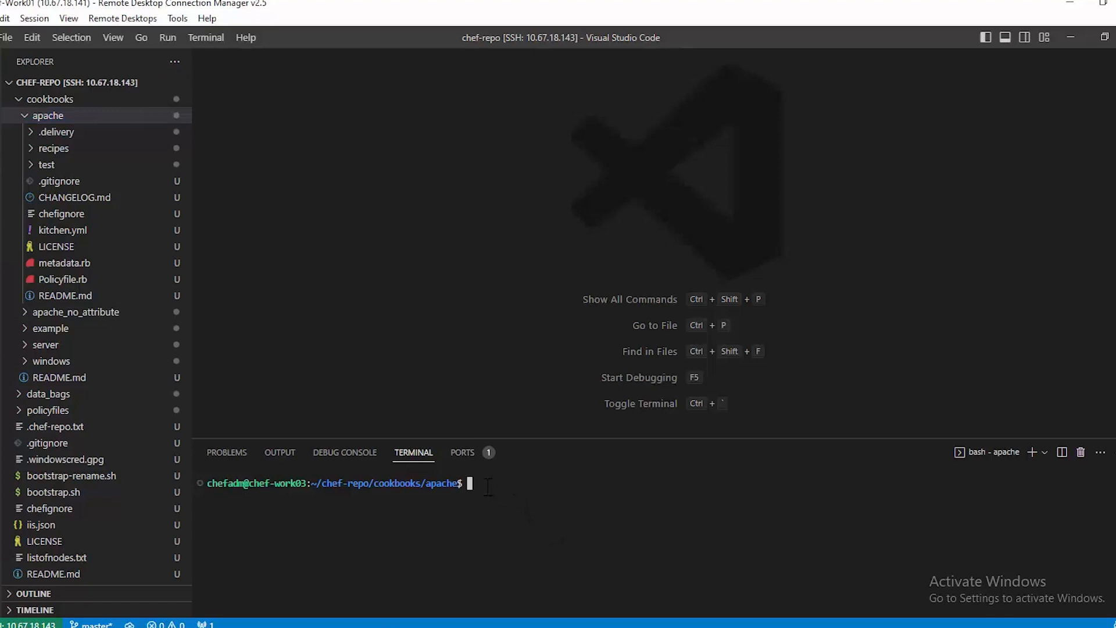
pyautogui.write('chef generate attribute package')
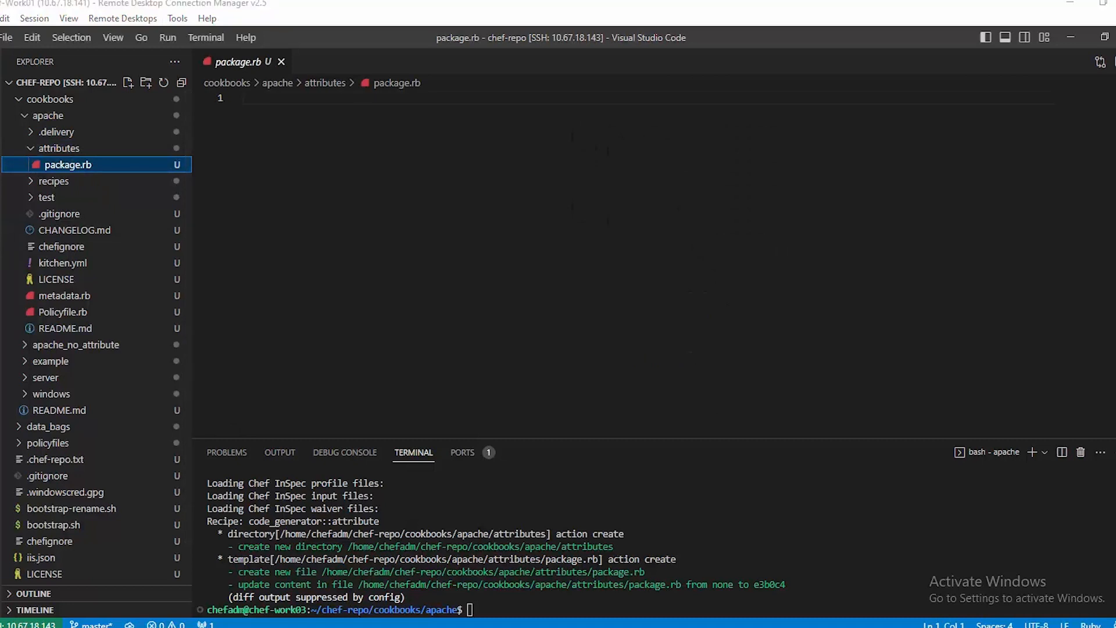
# - Write the attributes file's platform switch: case node['platform']
pyautogui.write("case node['platform']")
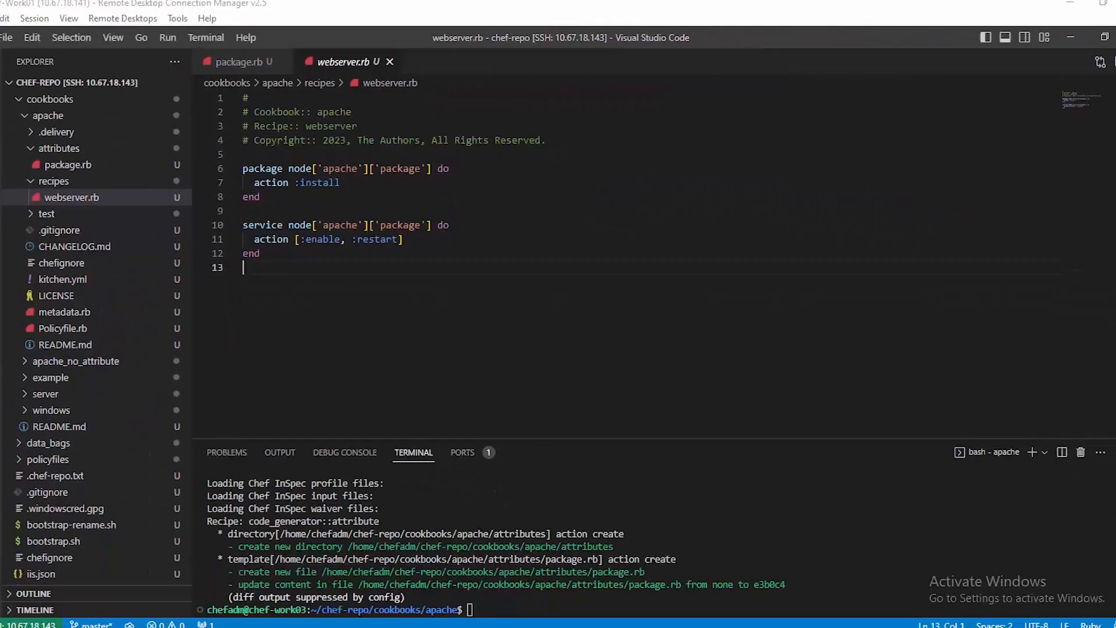
# - Upload apache from /home/chefadm/chef-repo/cookbooks and show nodes web-centos7 and web-ubuntu
pyautogui.write('c')
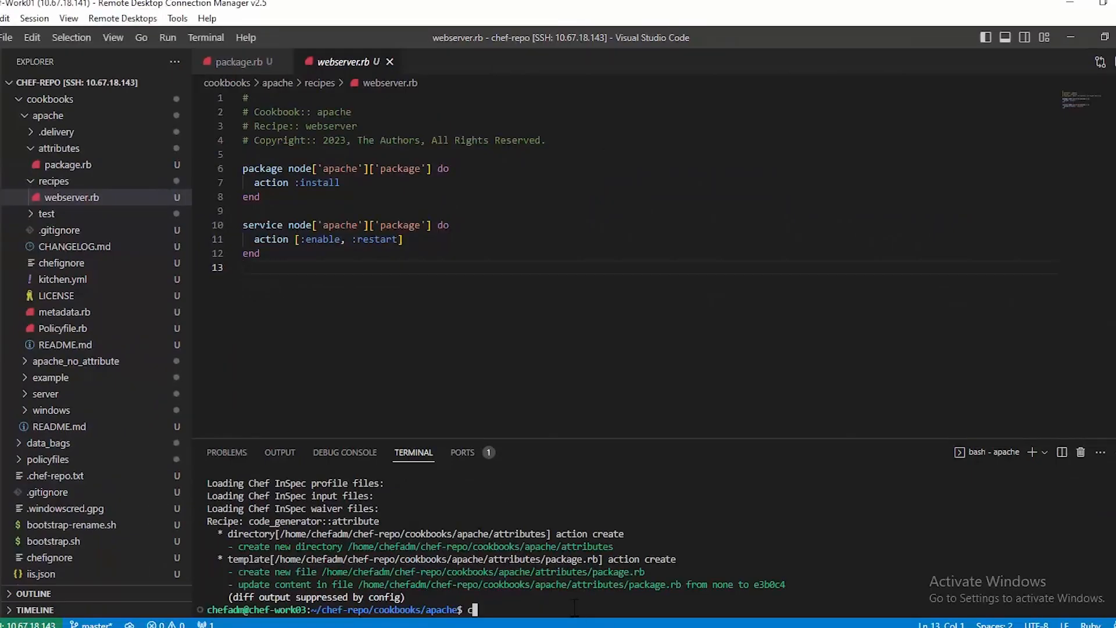
pyautogui.write('knife cookbook upload apache --cookbook-path /home/chefadm/chef-repo/cookbooks')
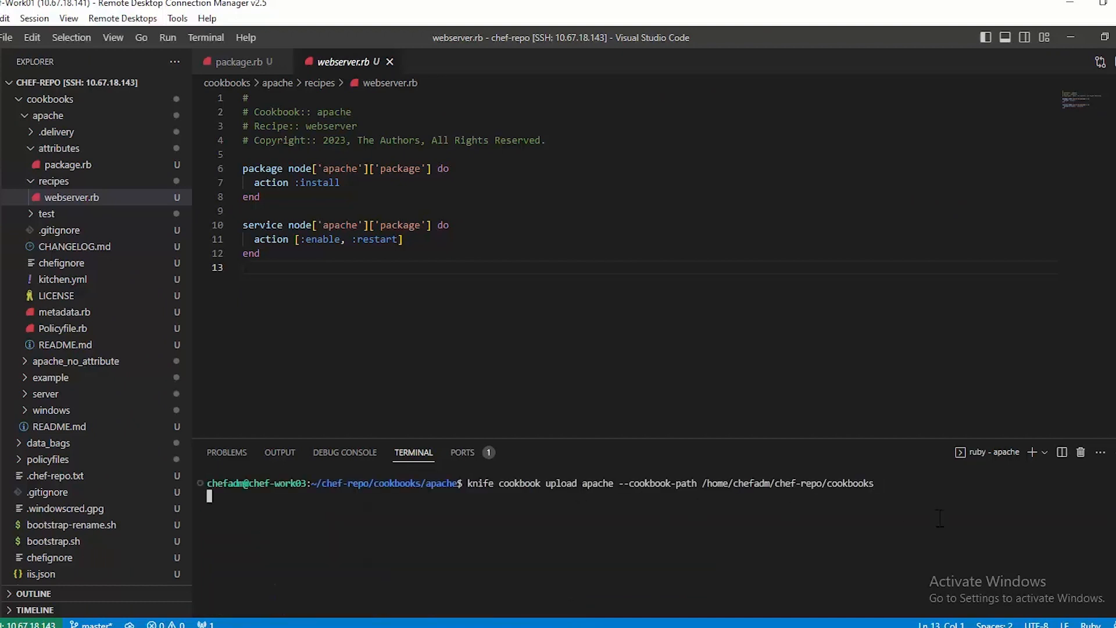
pyautogui.write('knife node show web-centos7')
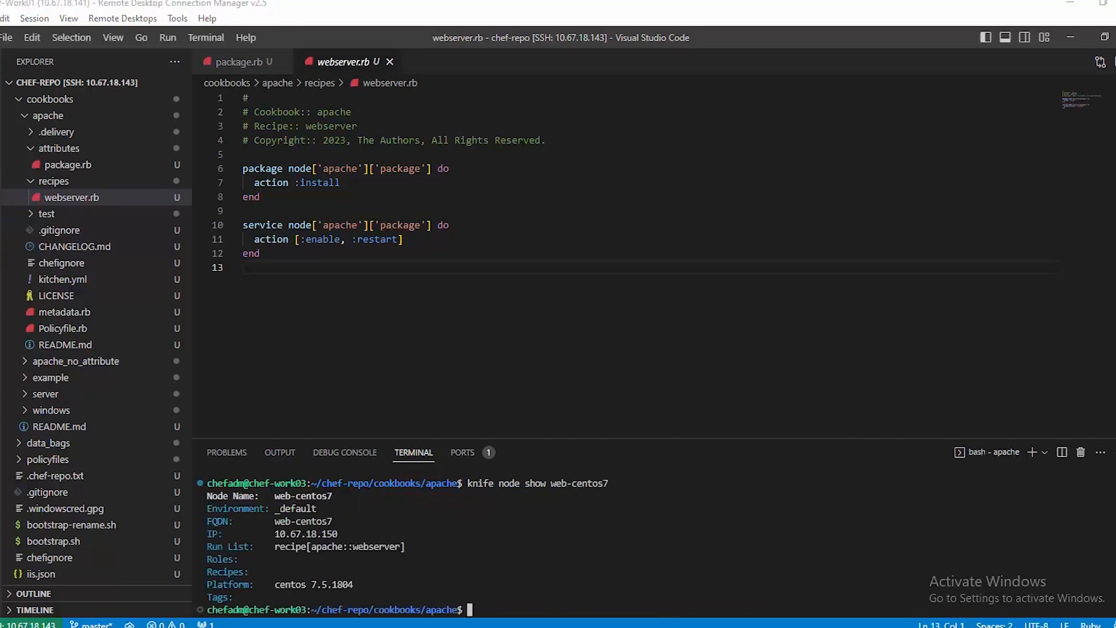
pyautogui.write('knife node show web-ubuntu')
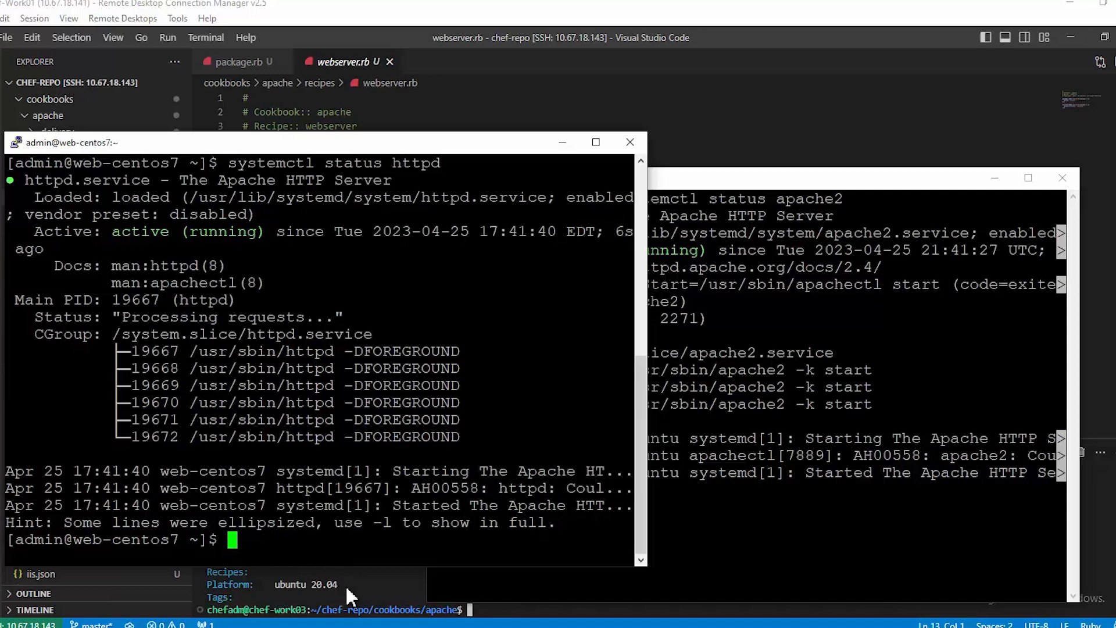
pyautogui.moveTo(349, 596)
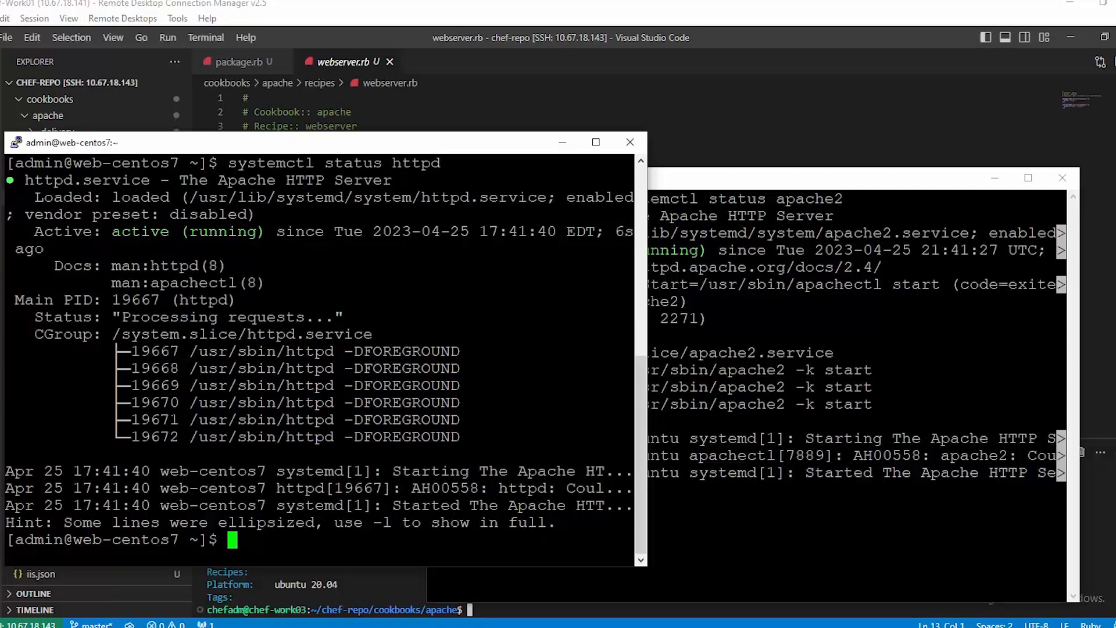